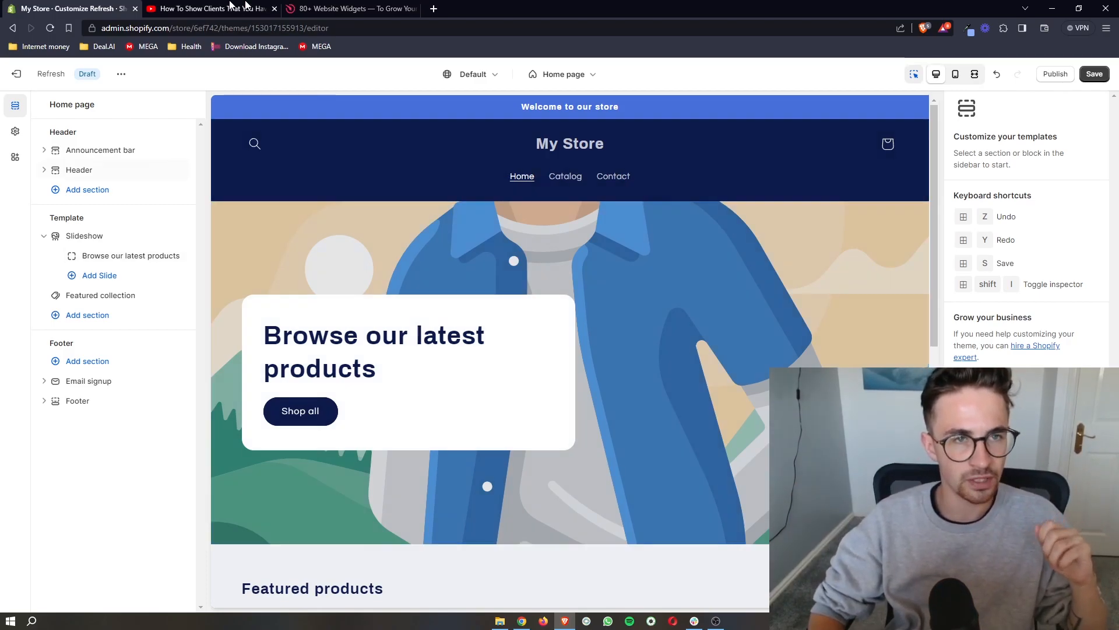
Follow the Elfsight sign-up link from the tutorial video's description to the Elfsight site
{"action": "left_click", "coordinate": [210, 9]}
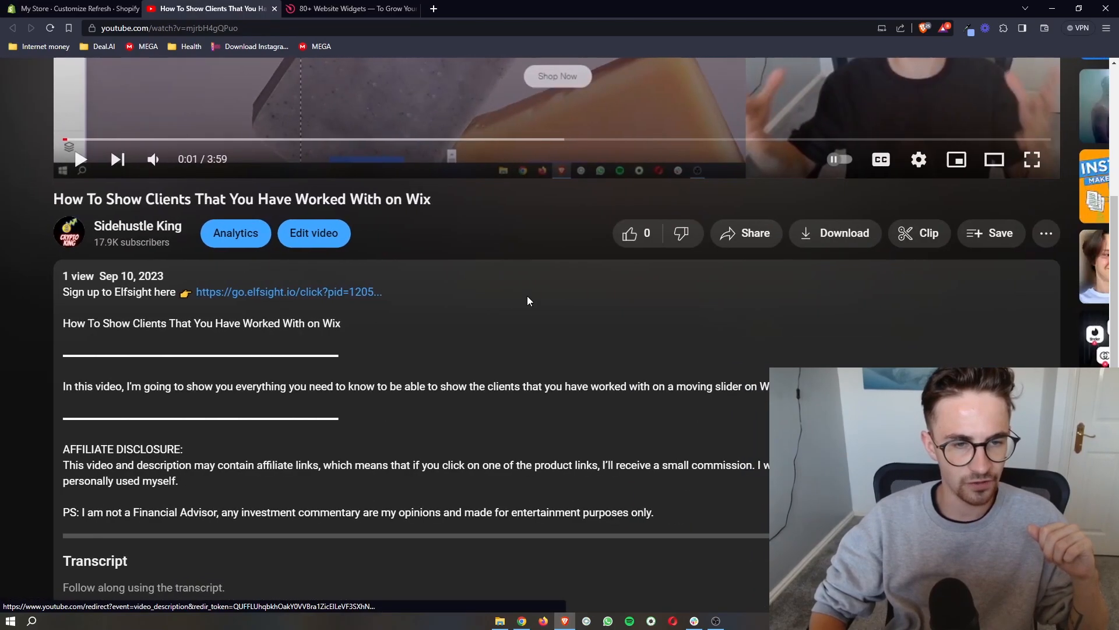
{"action": "left_click", "coordinate": [350, 8]}
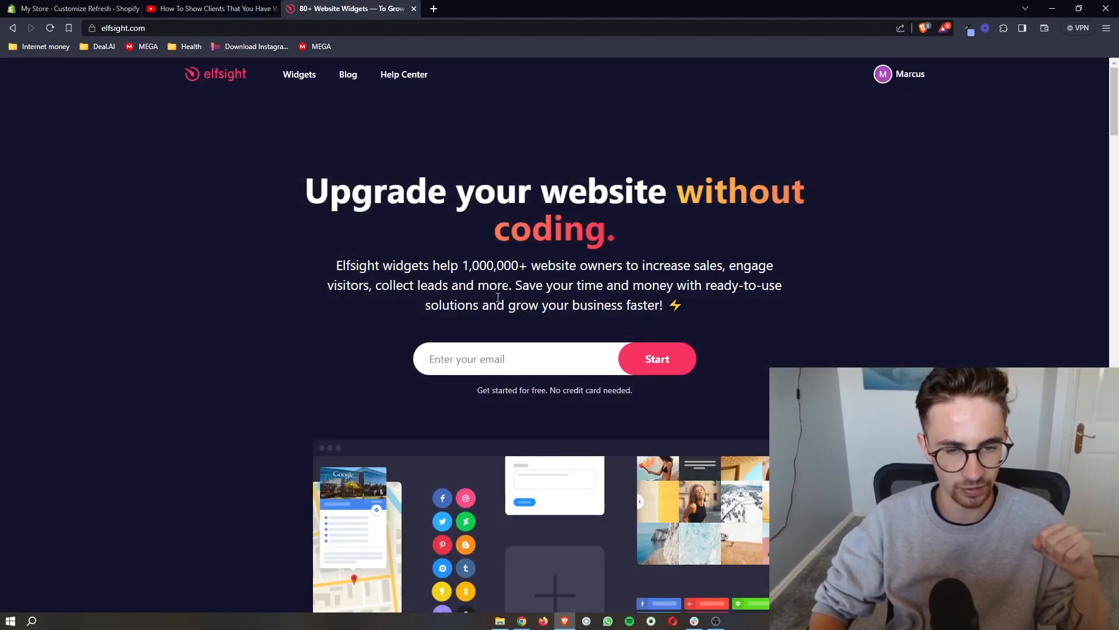
{"action": "mouse_move", "coordinate": [826, 347]}
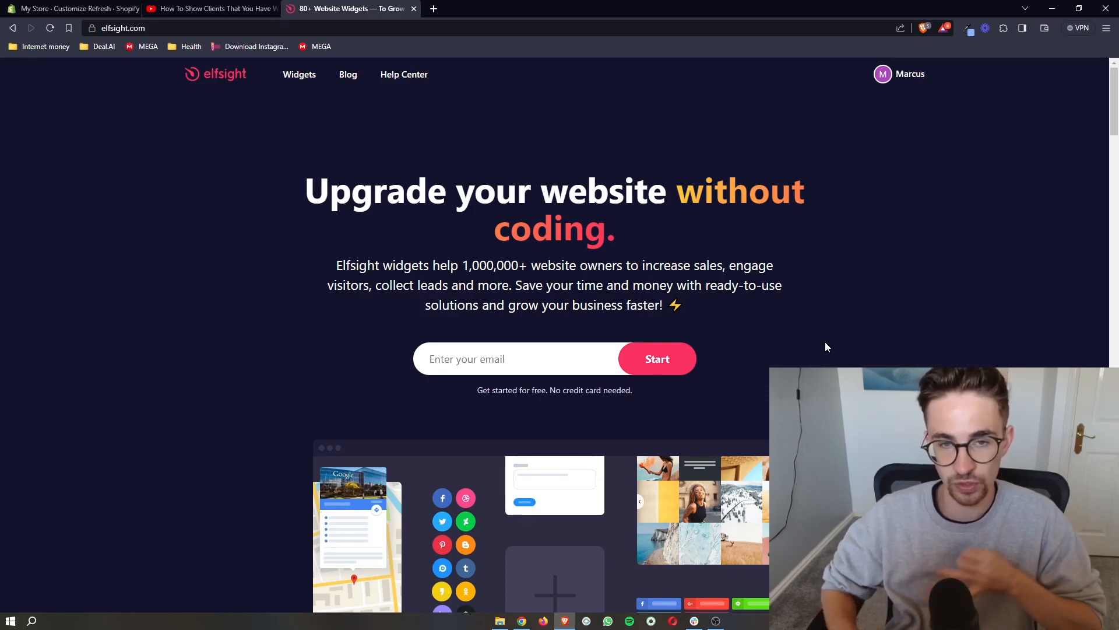
Glance at the Shopify store editor, then return to the Elfsight homepage
{"action": "left_click", "coordinate": [71, 9]}
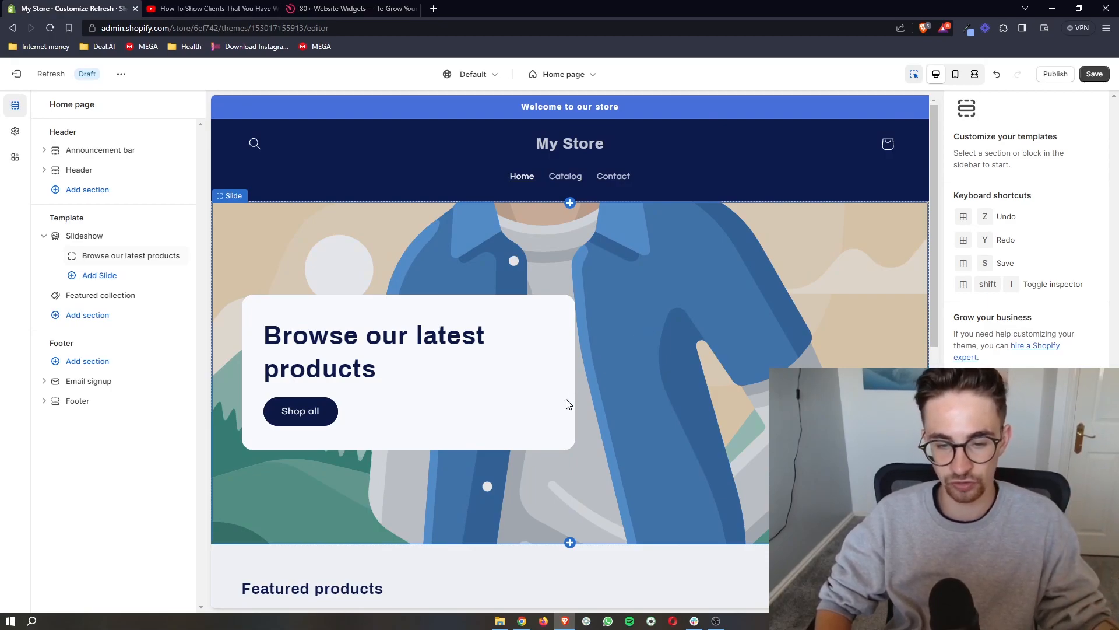
{"action": "mouse_move", "coordinate": [652, 419]}
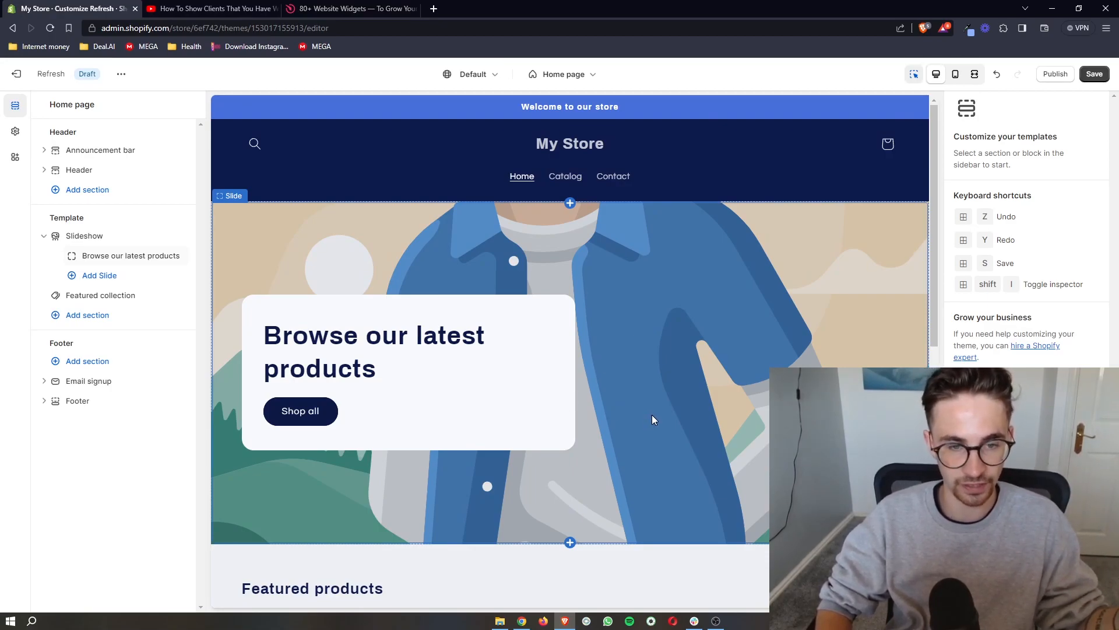
{"action": "left_click", "coordinate": [350, 9]}
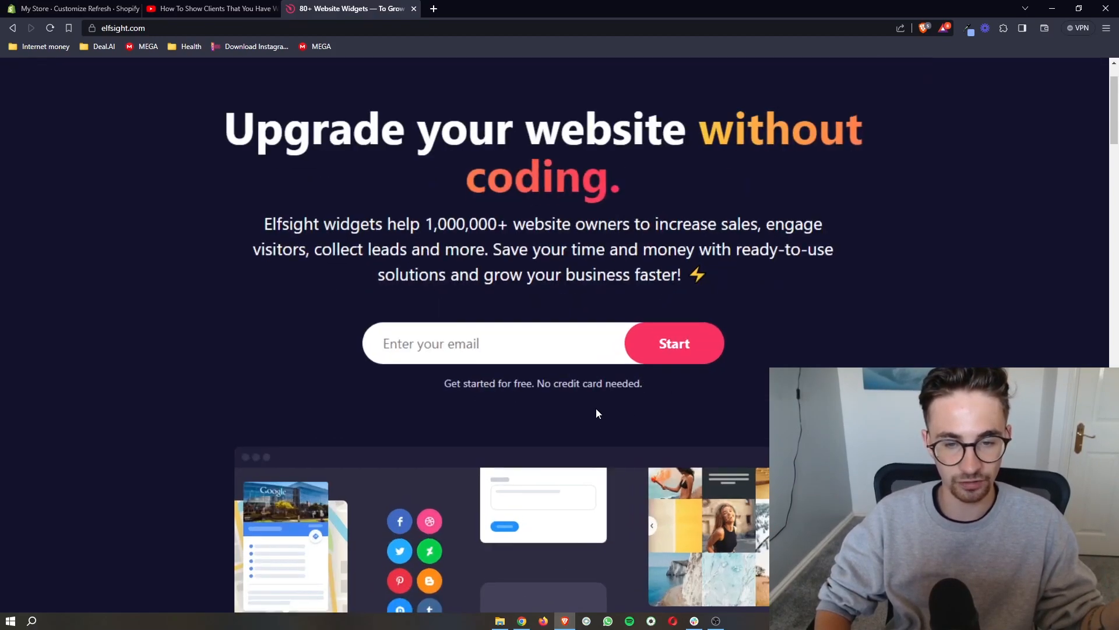
{"action": "scroll", "scroll_direction": "down", "scroll_amount": 3}
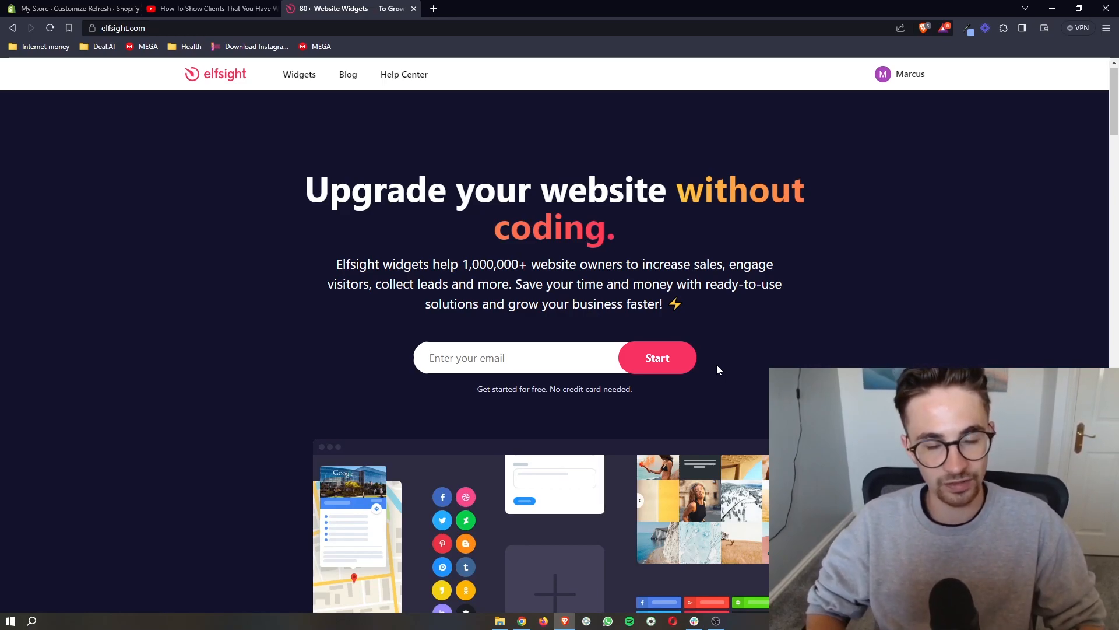
{"action": "mouse_move", "coordinate": [309, 110]}
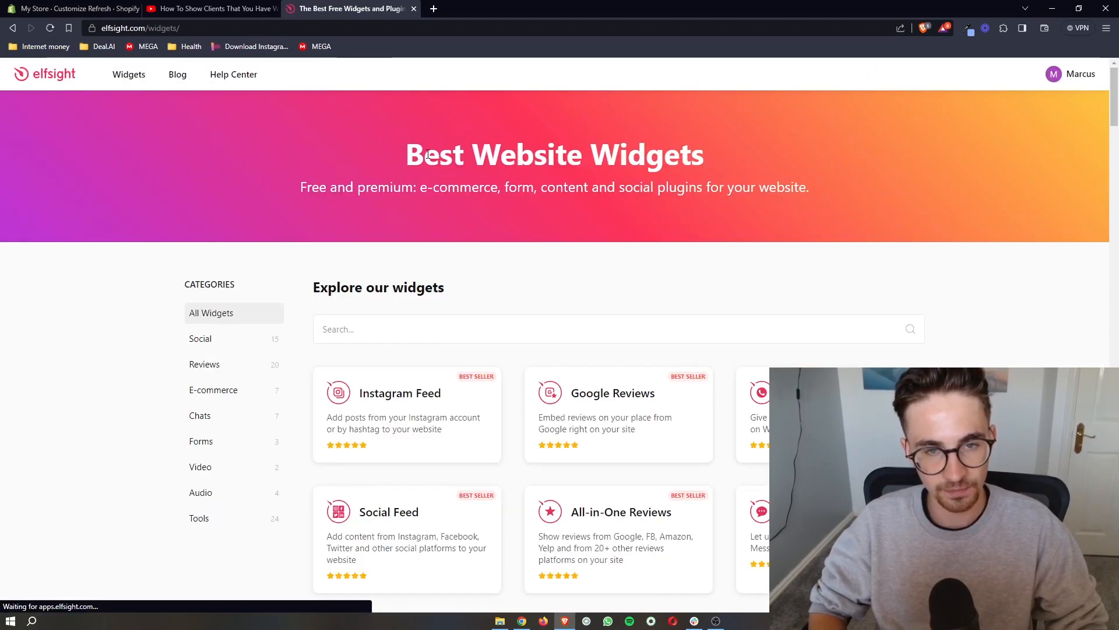
Search the widget catalog for 'sales' and open the Sales Notification widget
{"action": "scroll", "scroll_direction": "down", "scroll_amount": 3}
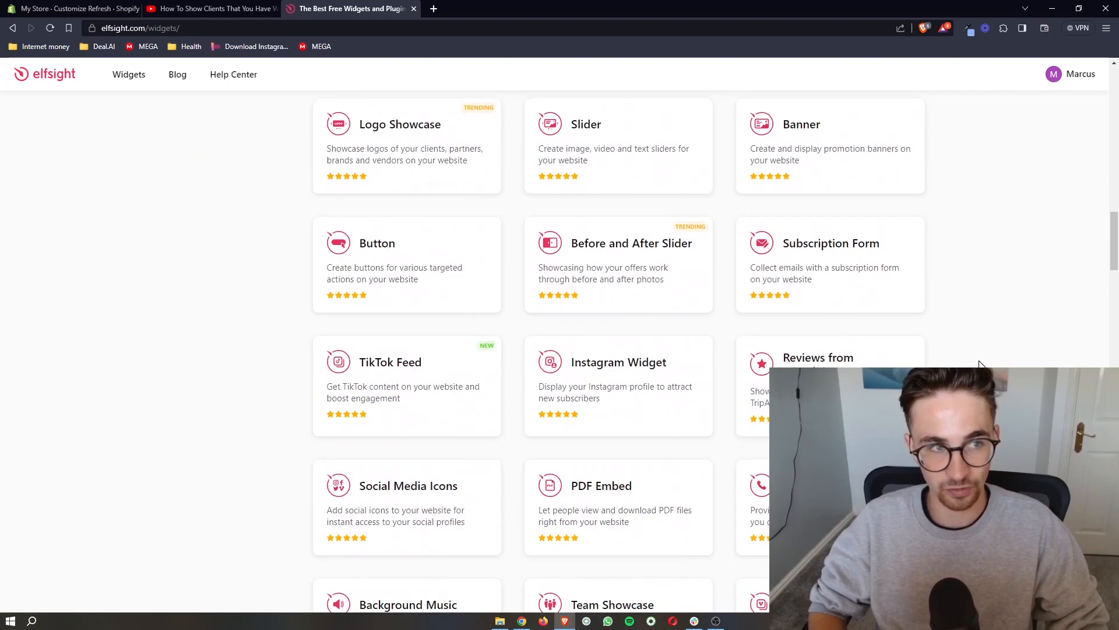
{"action": "scroll", "scroll_direction": "up", "scroll_amount": 3}
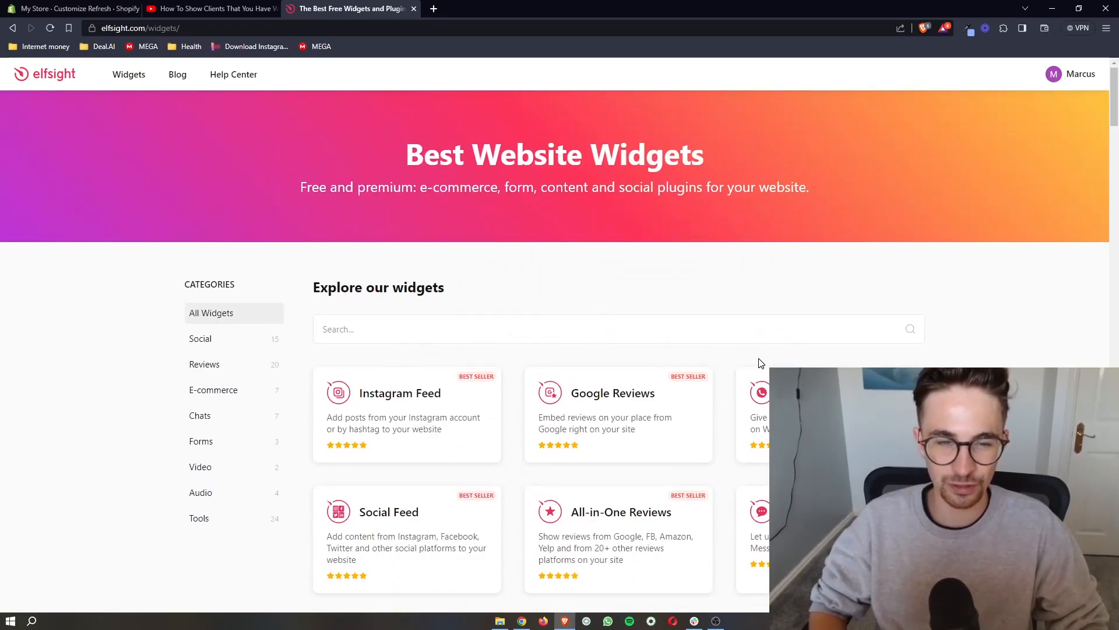
{"action": "left_click", "coordinate": [610, 329]}
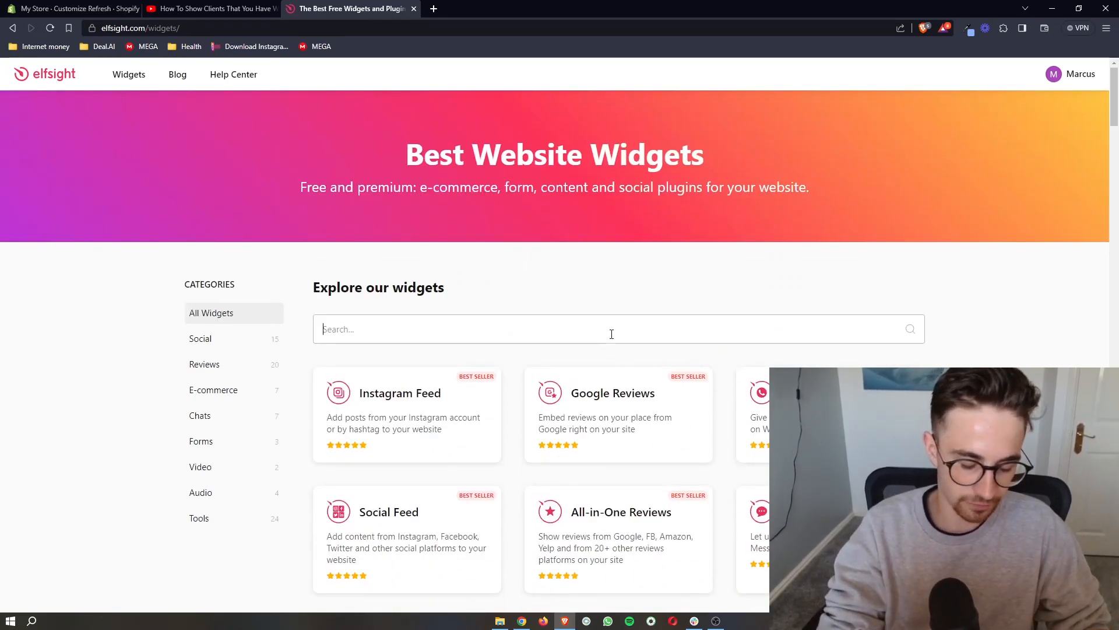
{"action": "type", "text": "sales"}
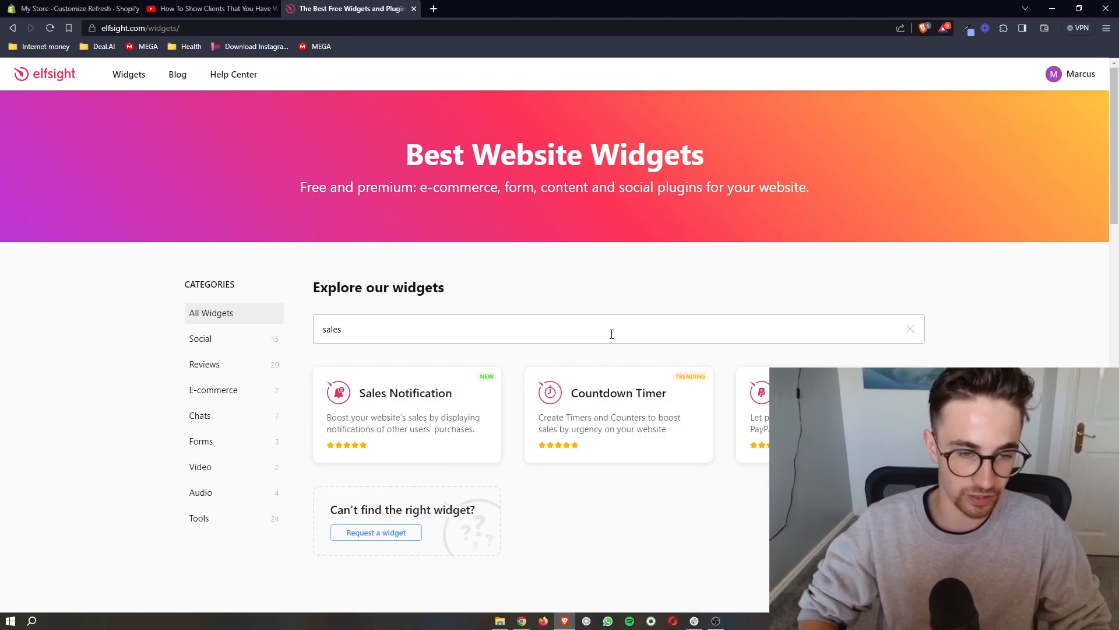
{"action": "scroll", "scroll_direction": "down", "scroll_amount": 3}
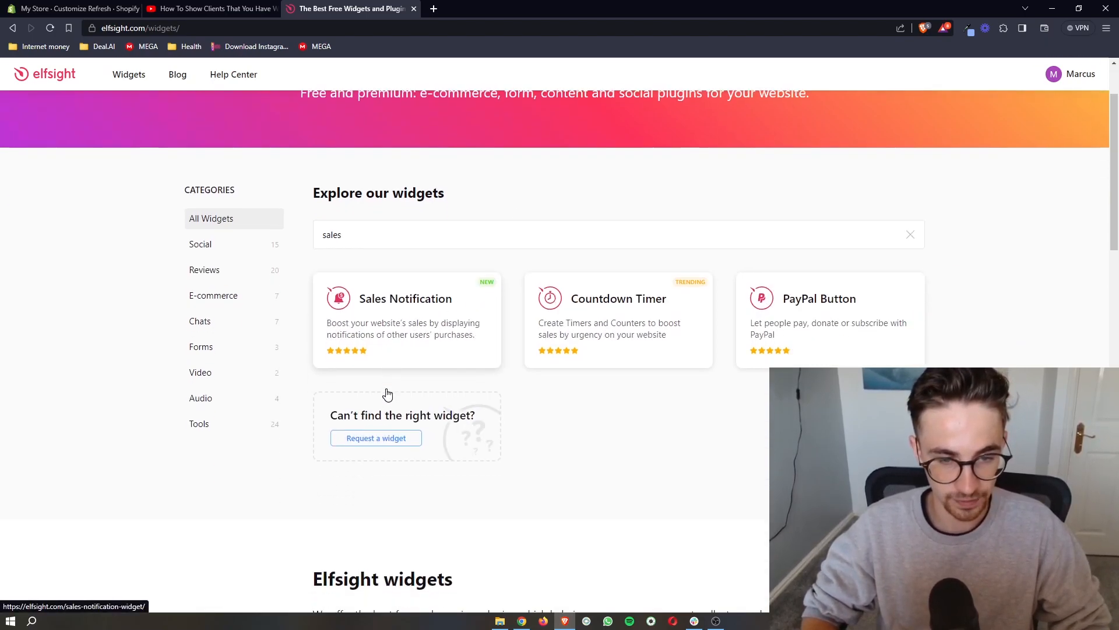
{"action": "scroll", "scroll_direction": "down", "scroll_amount": 3}
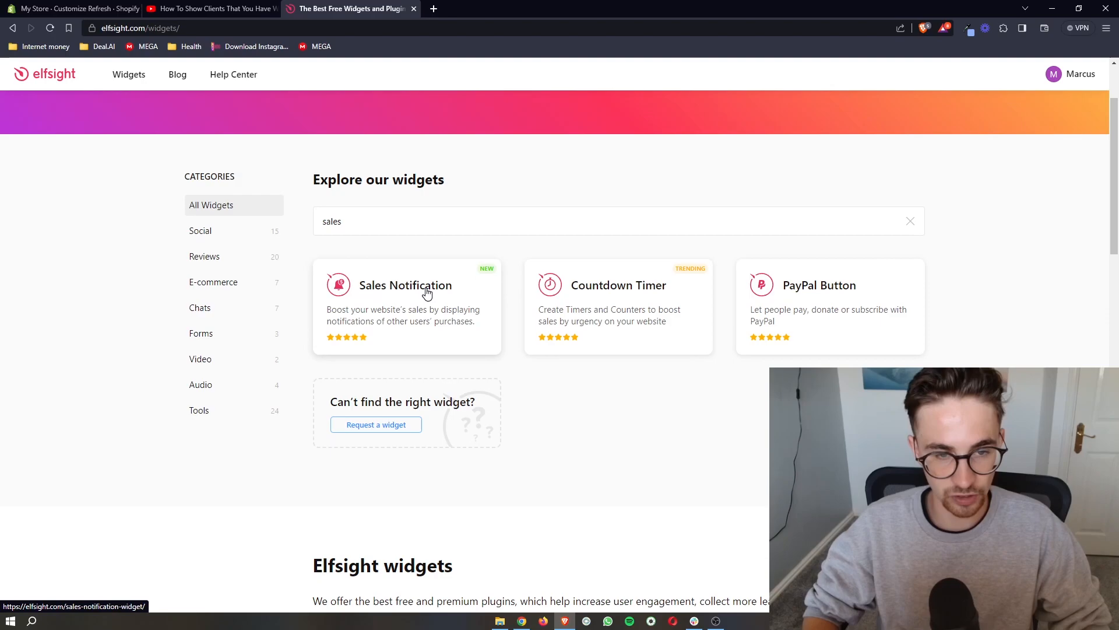
{"action": "left_click", "coordinate": [405, 285]}
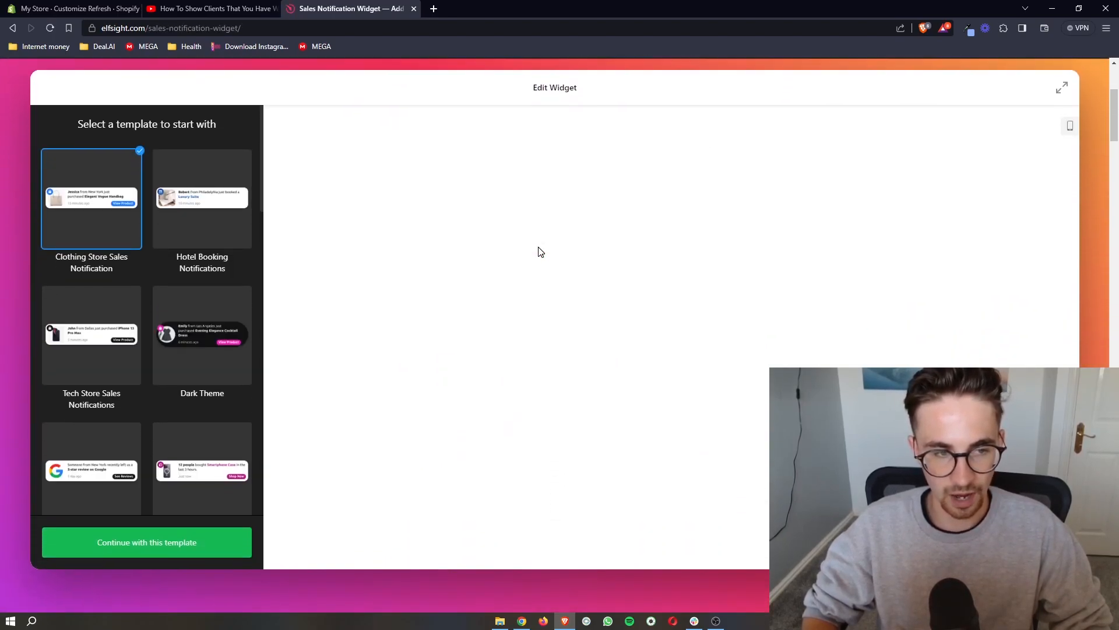
Try several templates, ending on Tech Store Sales Notifications with the iPhone 13 Pro Max popup
{"action": "left_click", "coordinate": [202, 191]}
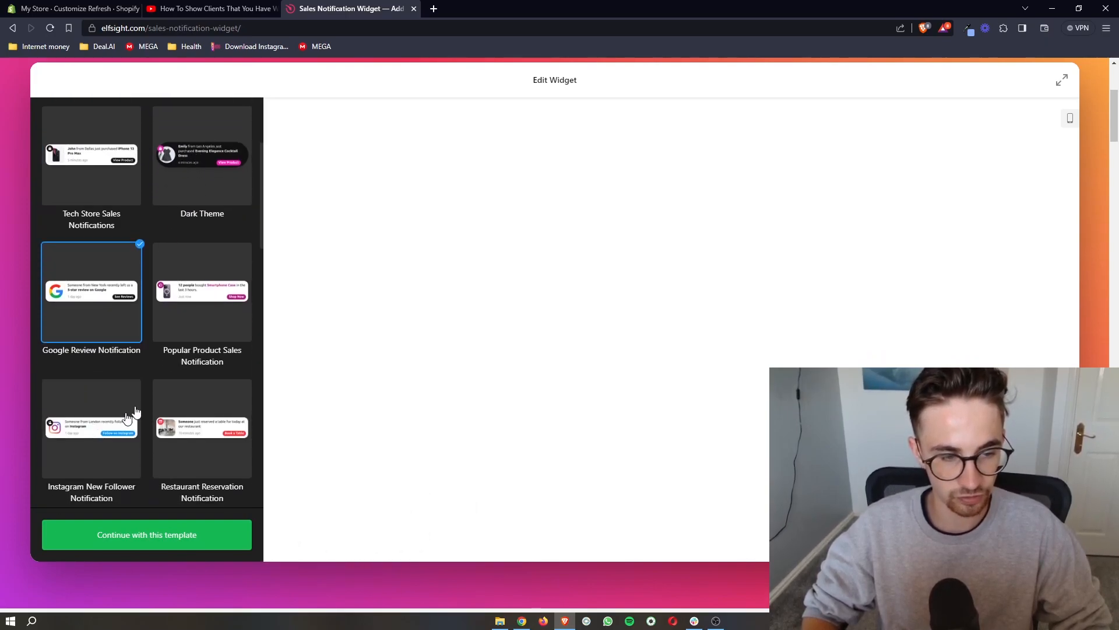
{"action": "scroll", "scroll_direction": "down", "scroll_amount": 3}
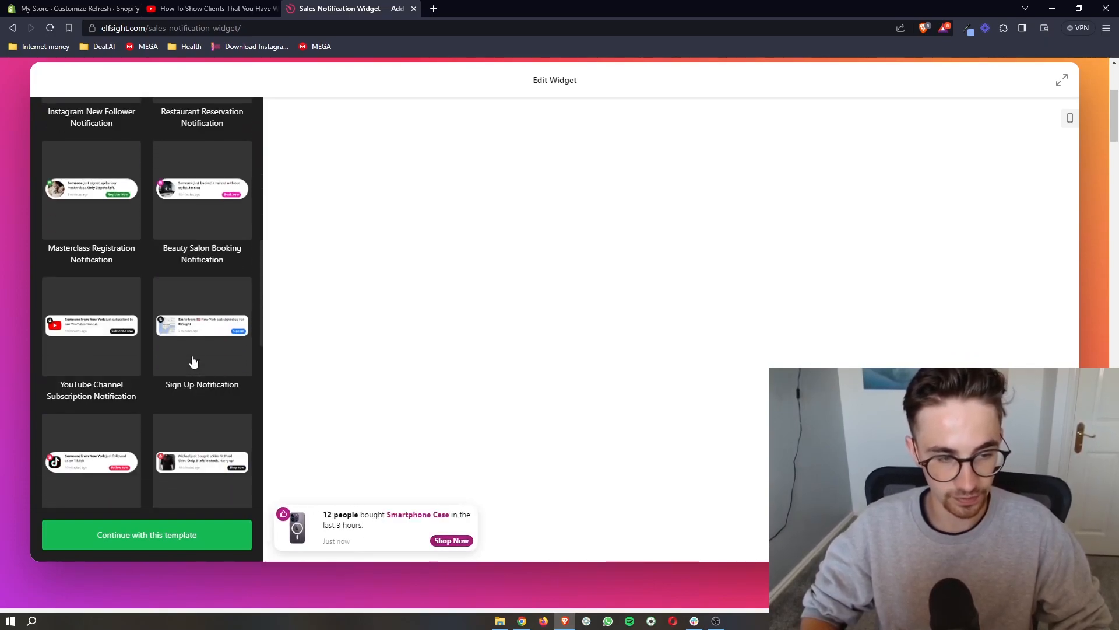
{"action": "scroll", "scroll_direction": "down", "scroll_amount": 3}
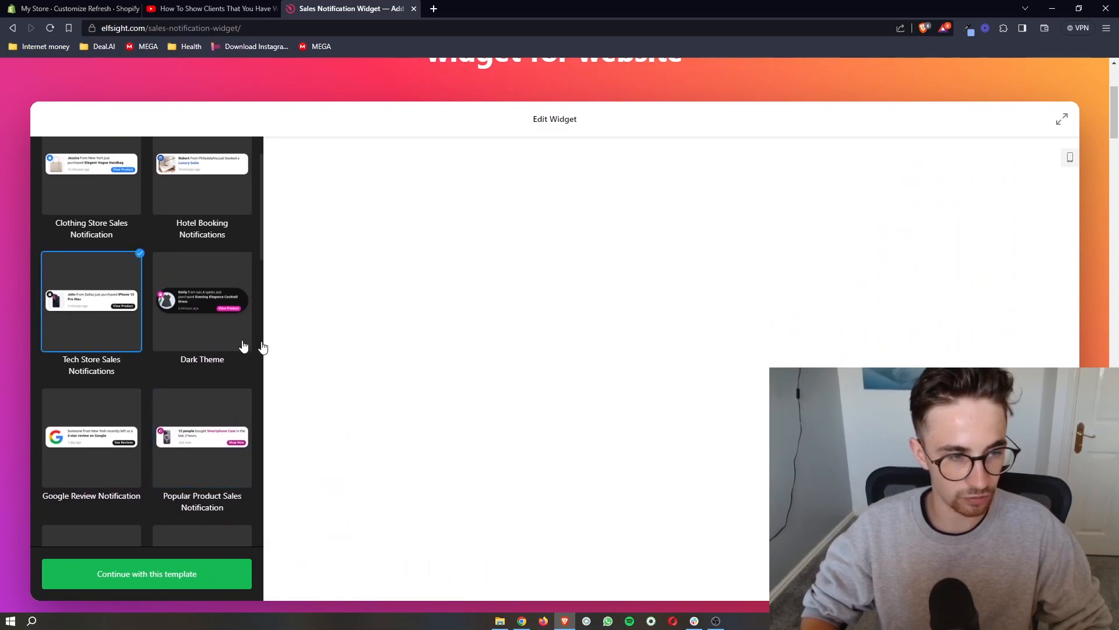
{"action": "scroll", "scroll_direction": "down", "scroll_amount": 3}
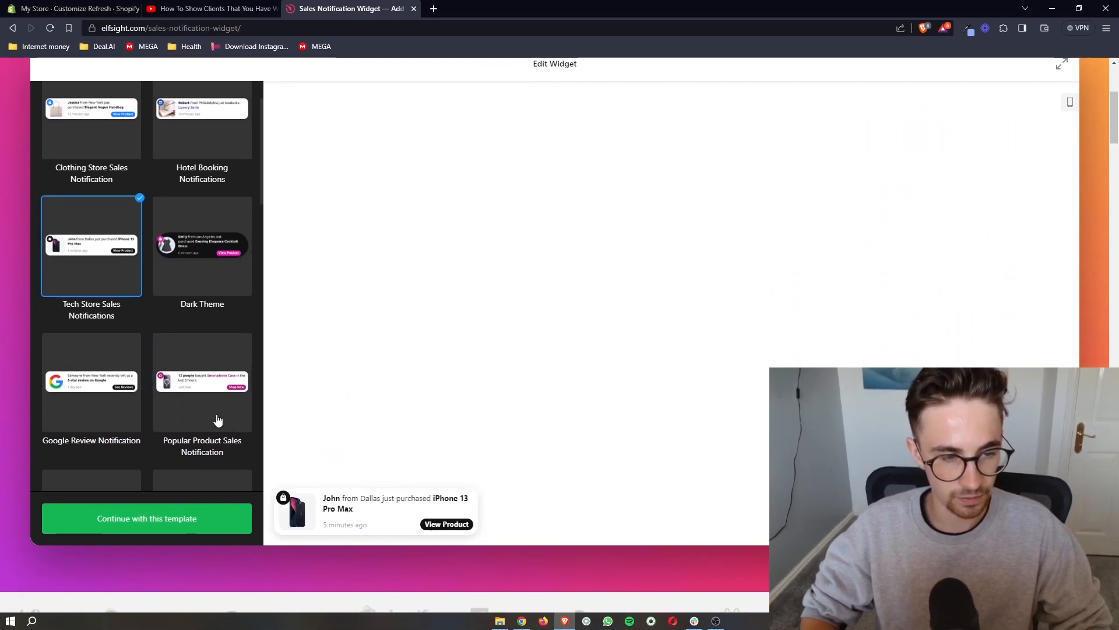
{"action": "scroll", "scroll_direction": "down", "scroll_amount": 3}
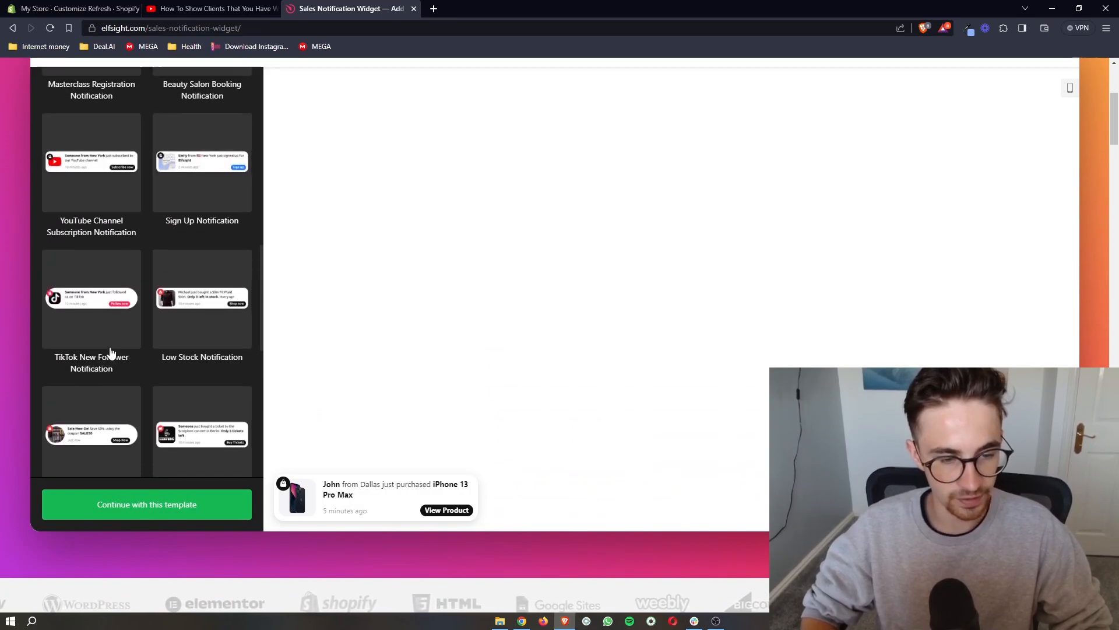
{"action": "left_click", "coordinate": [147, 504]}
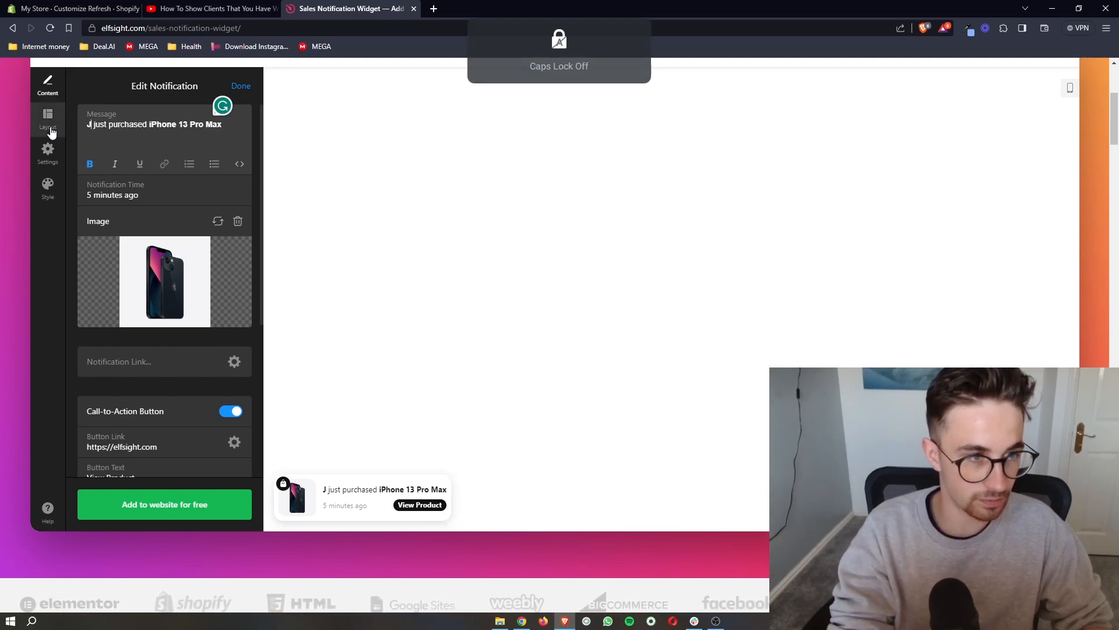
Change the first notification to 'James from England', 7 minutes ago, and confirm with Done
{"action": "type", "text": "James Ffrom En"}
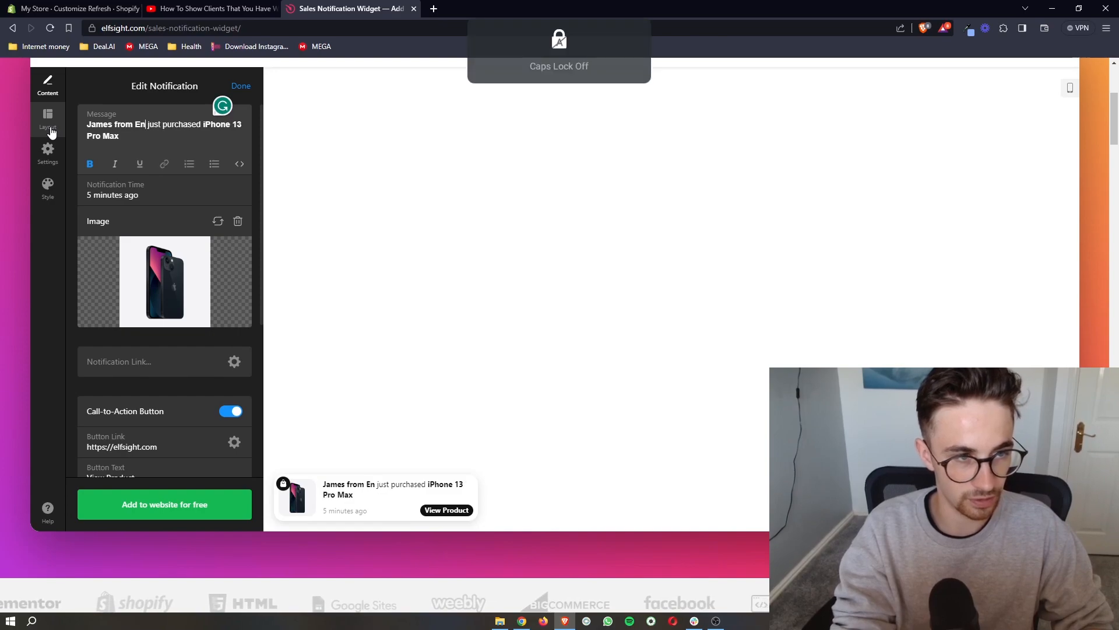
{"action": "type", "text": "gland"}
{"action": "left_click", "coordinate": [168, 190]}
{"action": "type", "text": "7"}
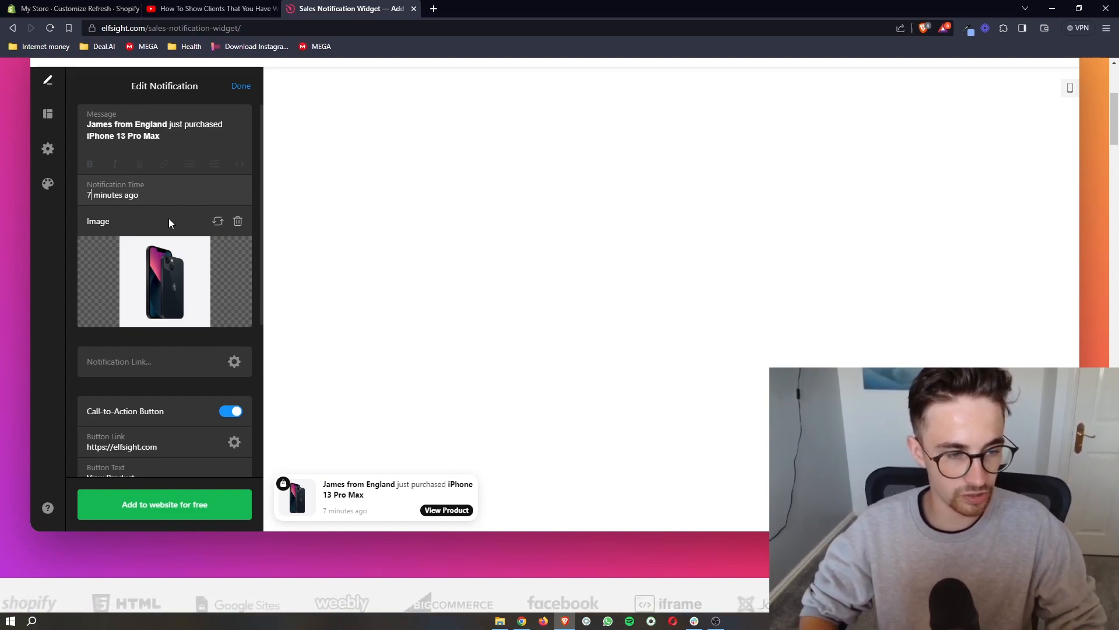
{"action": "scroll", "scroll_direction": "down", "scroll_amount": 3}
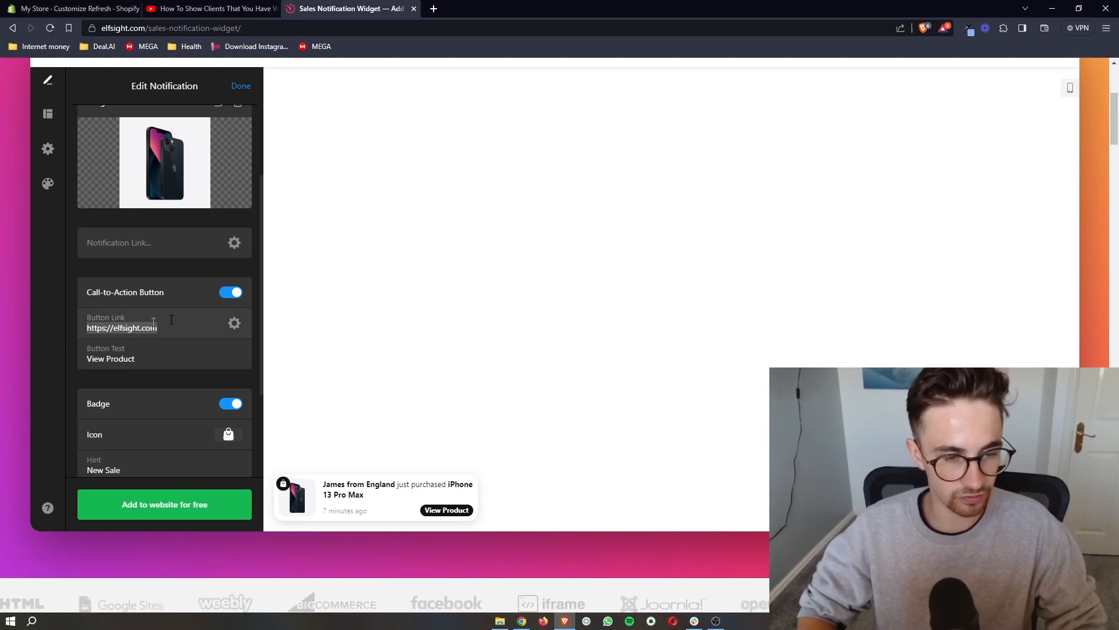
{"action": "scroll", "scroll_direction": "down", "scroll_amount": 3}
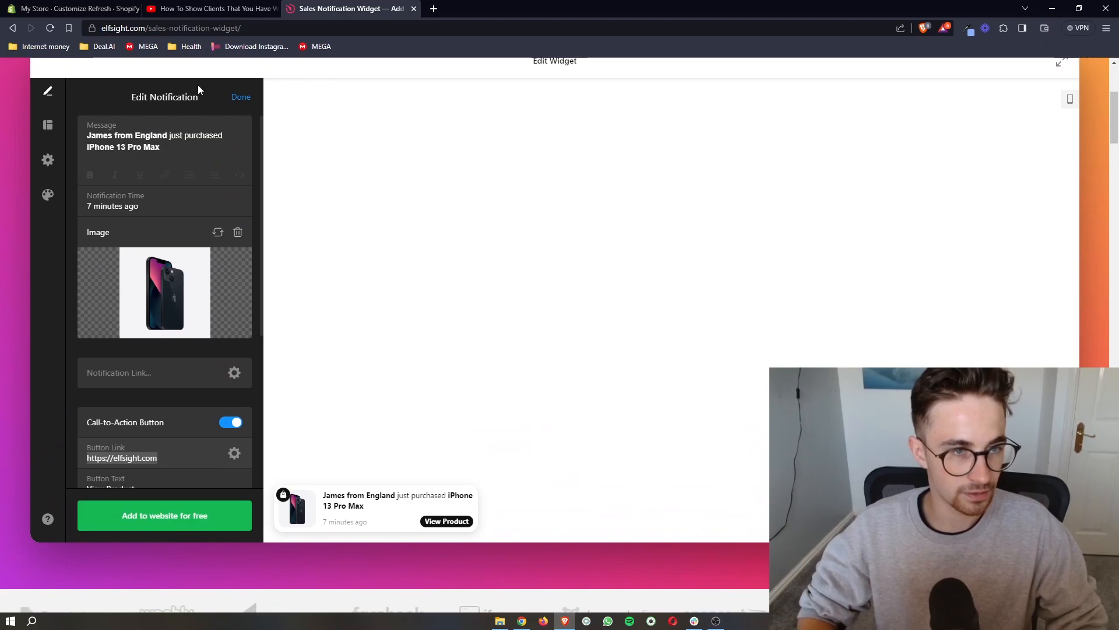
{"action": "left_click", "coordinate": [240, 96]}
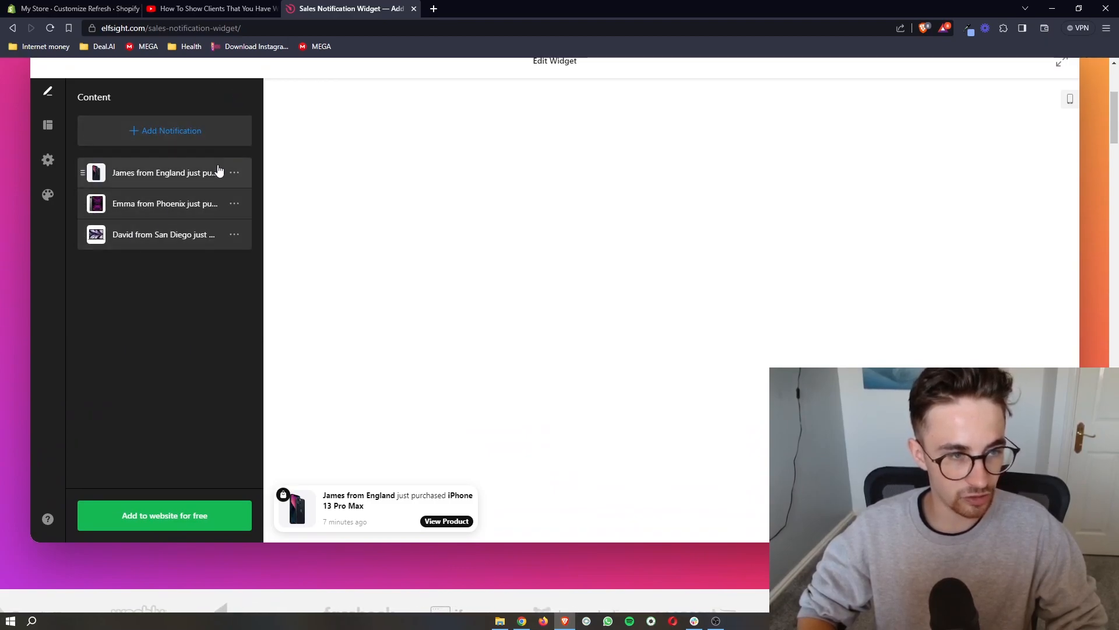
Send the three-notification widget to the Elfsight dashboard with 'Add to website for free'
{"action": "left_click", "coordinate": [165, 203]}
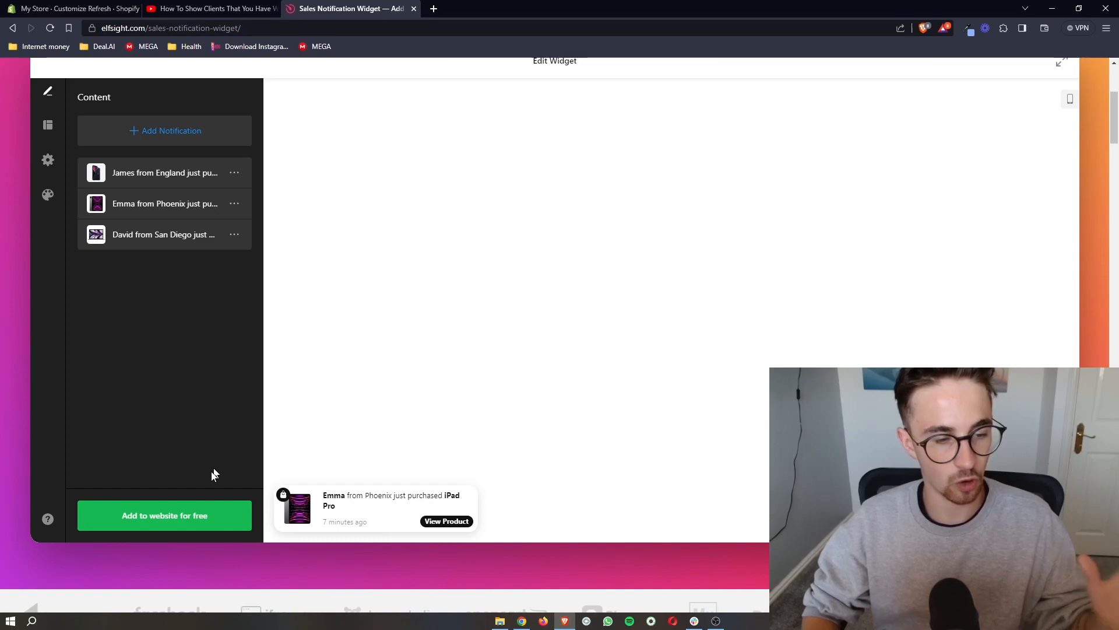
{"action": "left_click", "coordinate": [164, 514]}
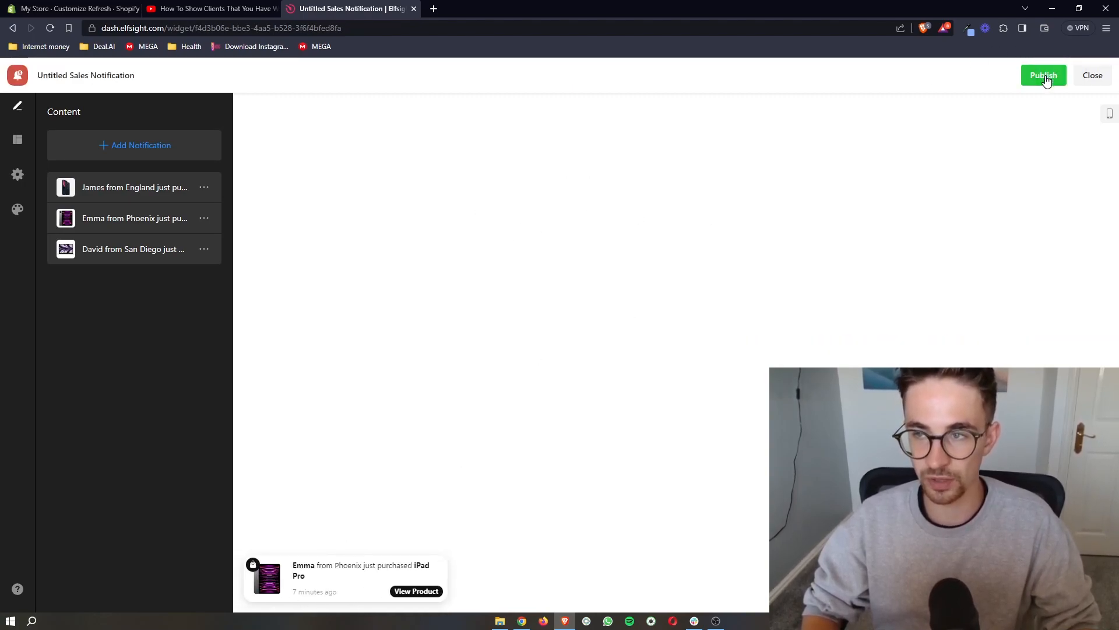
Publish the widget and reach the Free, Basic, Pro and Premium plan choices
{"action": "left_click", "coordinate": [1043, 75]}
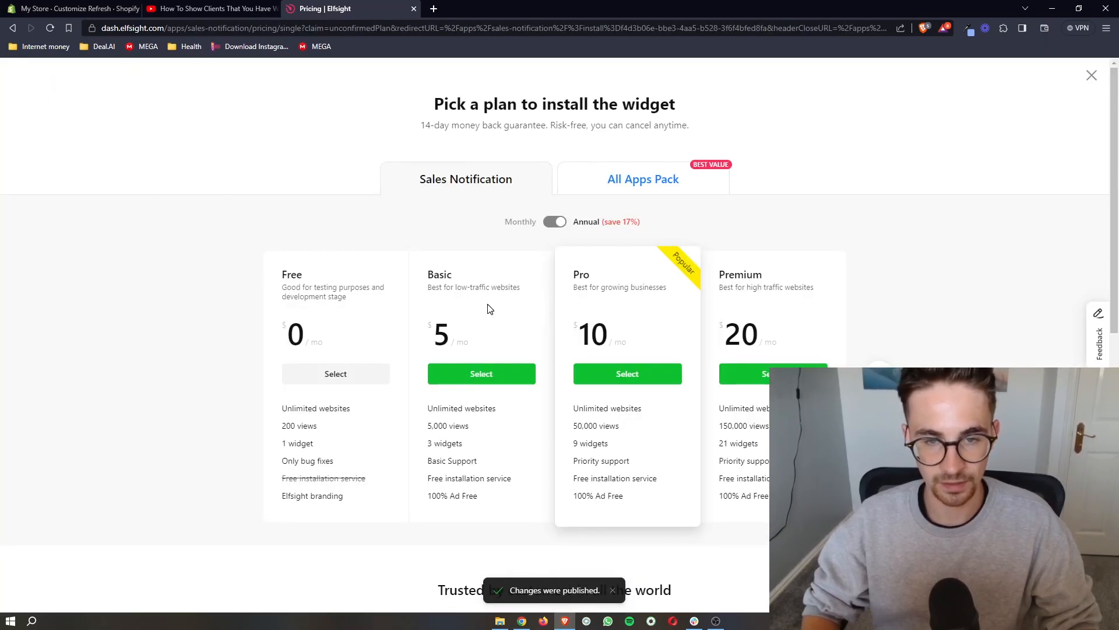
{"action": "scroll", "scroll_direction": "down", "scroll_amount": 3}
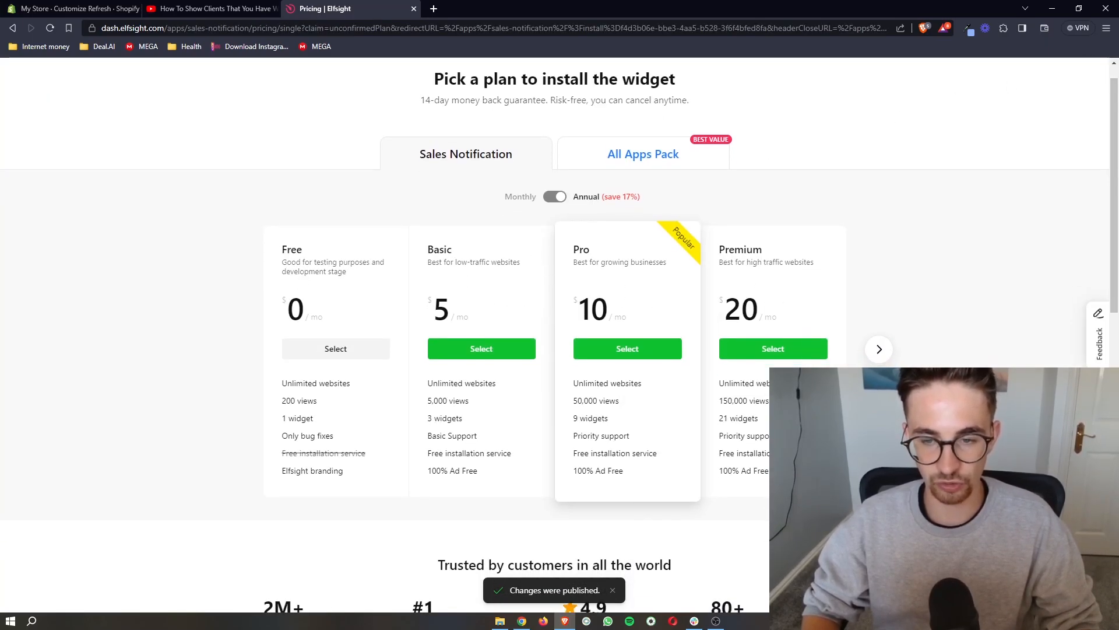
{"action": "scroll", "scroll_direction": "down", "scroll_amount": 3}
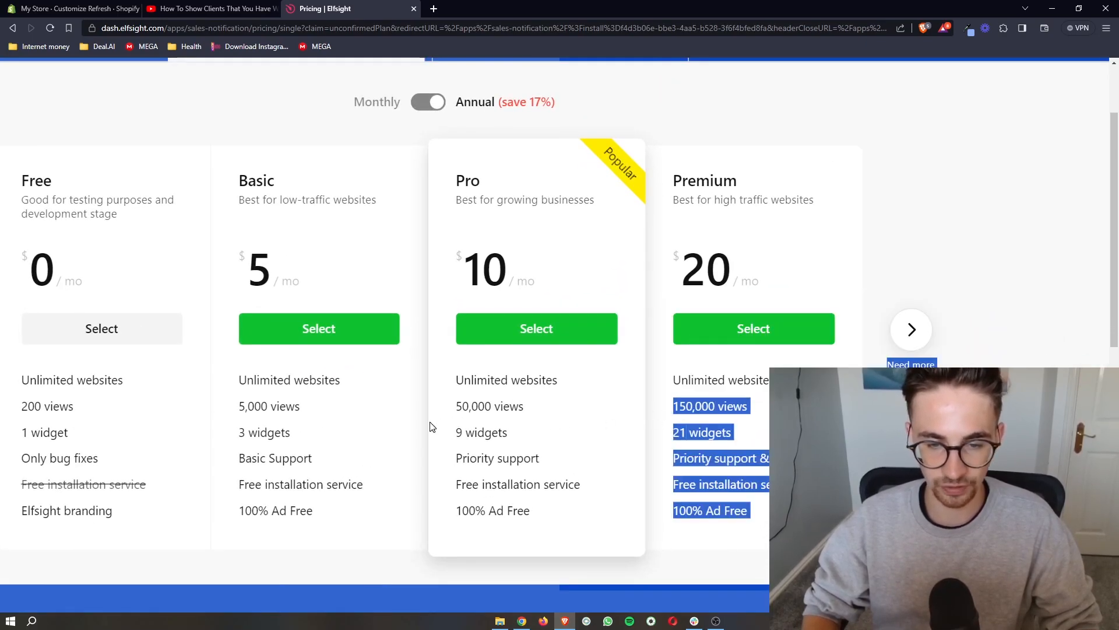
{"action": "left_click", "coordinate": [71, 9]}
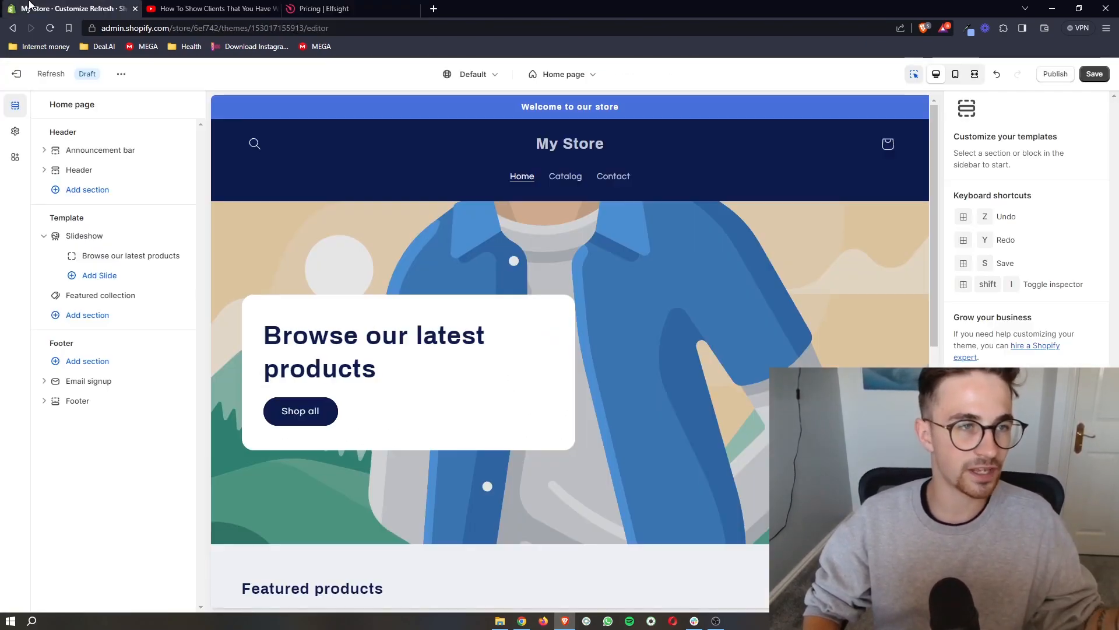
{"action": "left_click", "coordinate": [322, 8]}
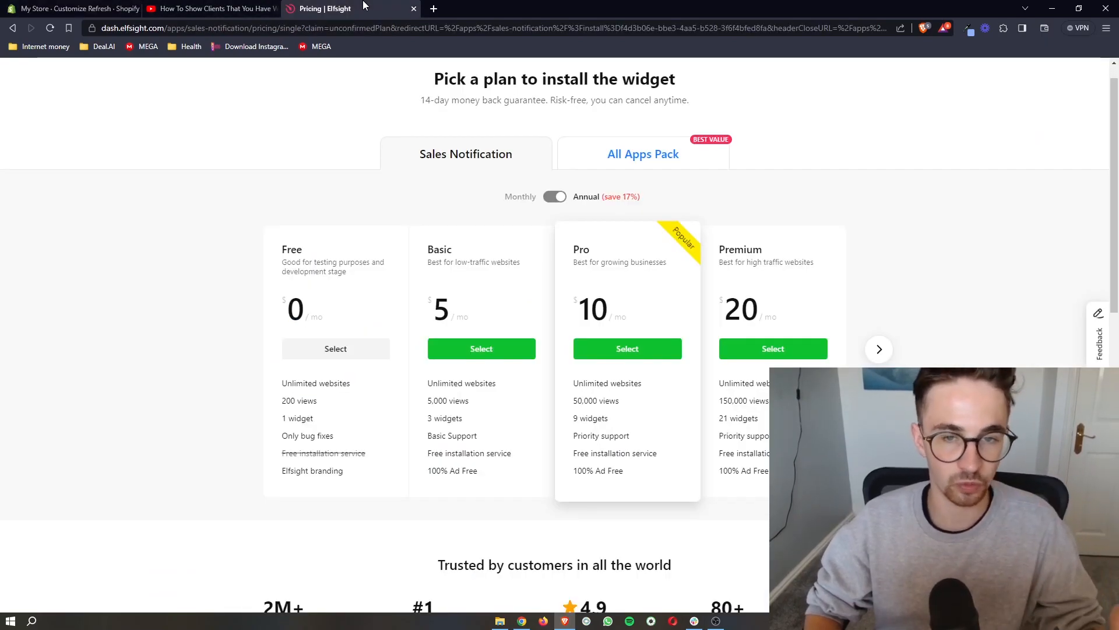
Select the Free plan and copy the Sales Notification embed code
{"action": "left_click", "coordinate": [335, 348]}
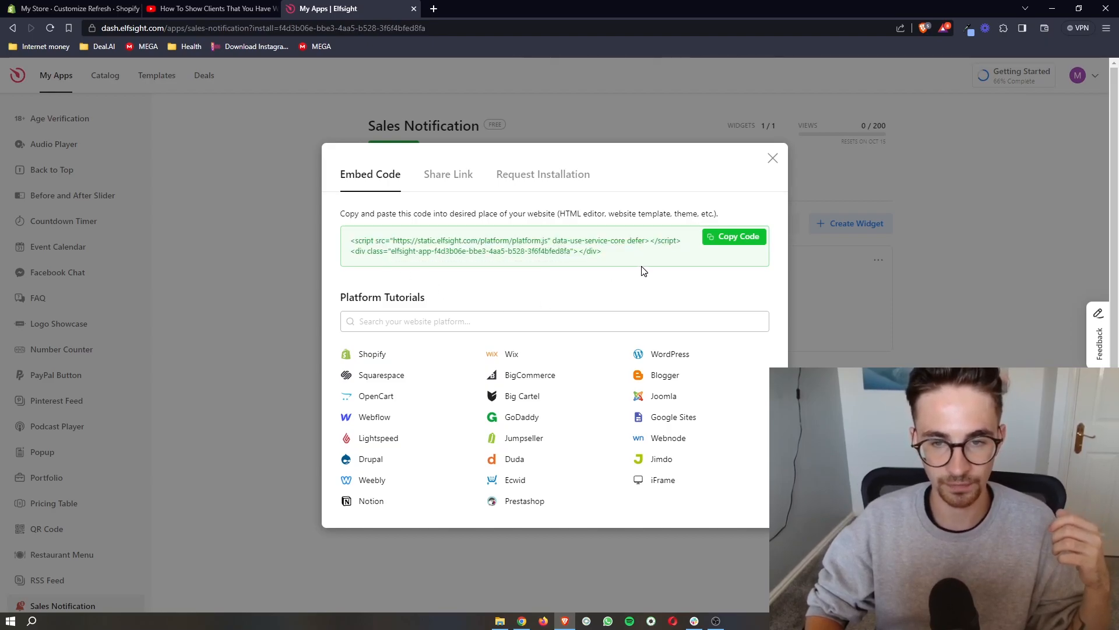
{"action": "left_click", "coordinate": [734, 236]}
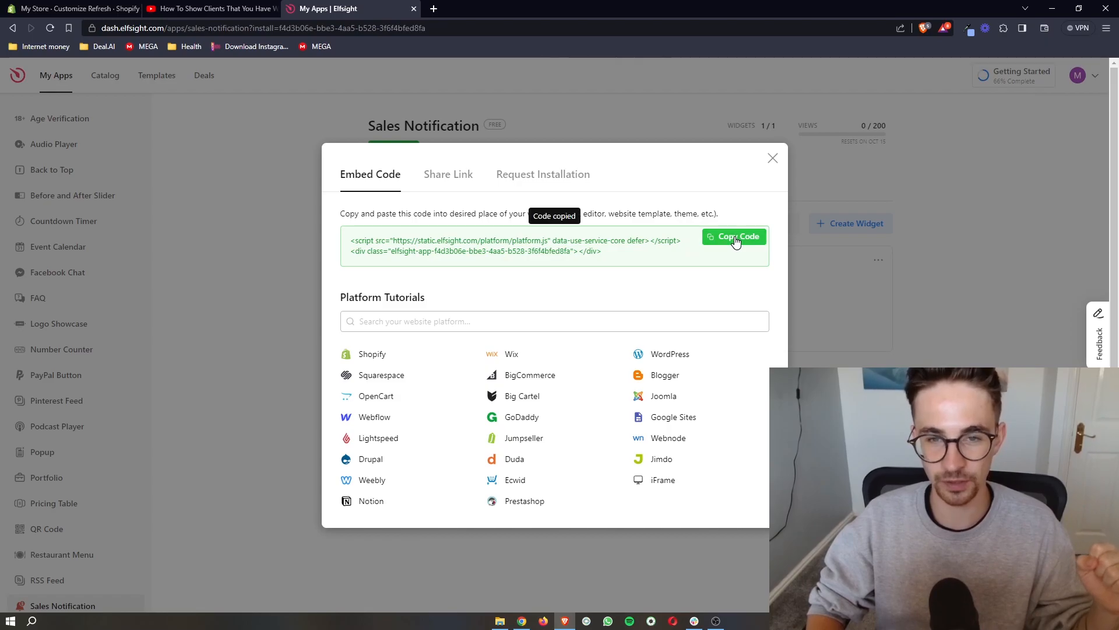
{"action": "left_click", "coordinate": [71, 9]}
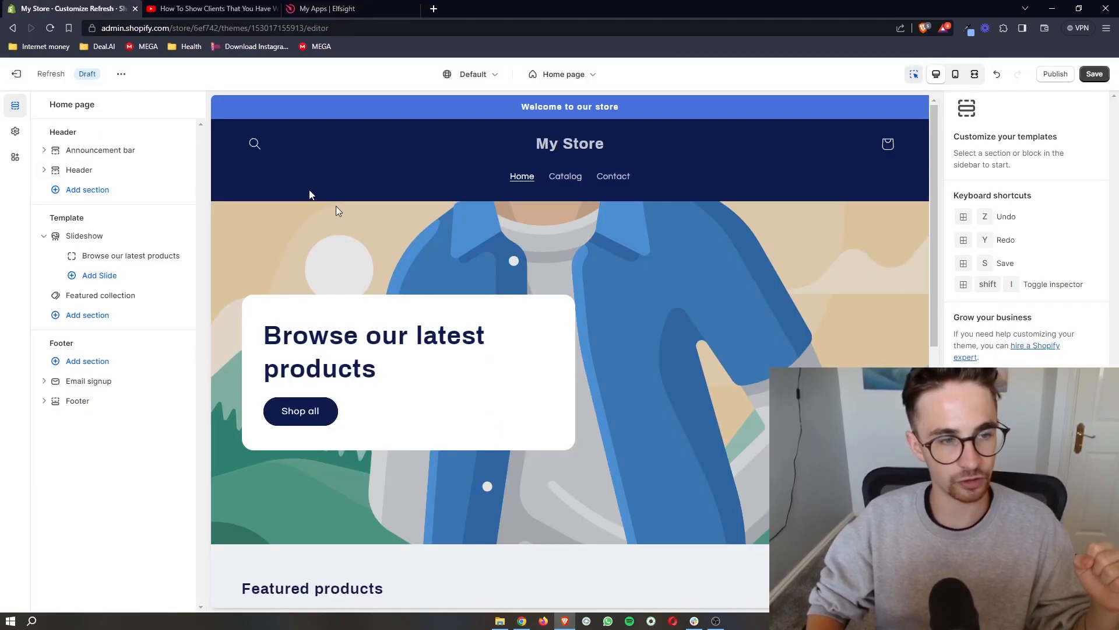
{"action": "mouse_move", "coordinate": [86, 315]}
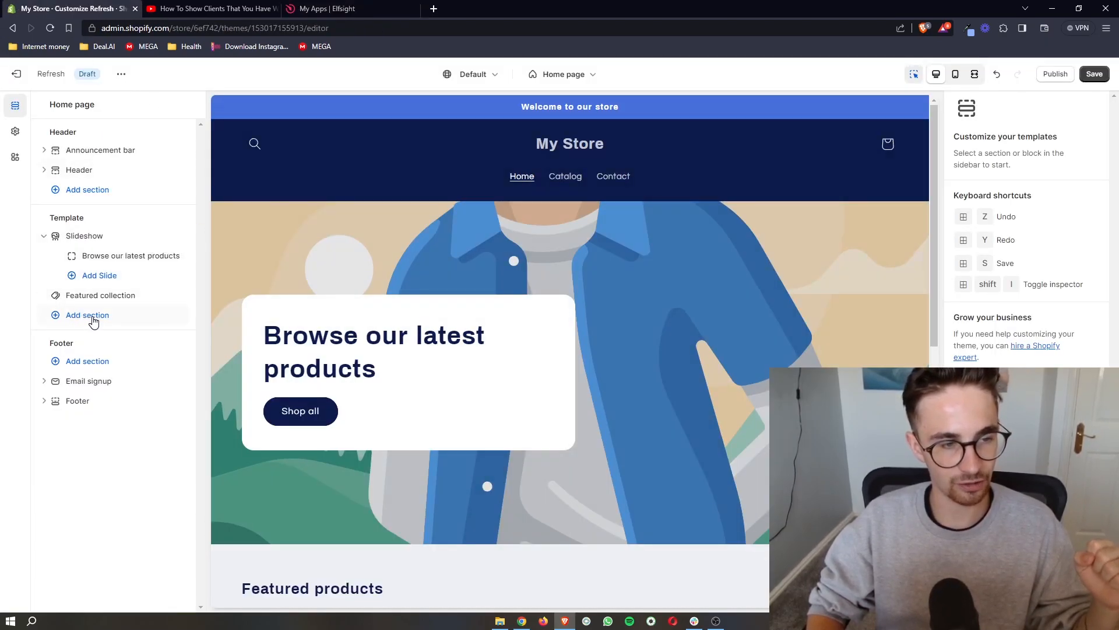
Add a Custom Liquid section holding the Elfsight embed code to the home page and save
{"action": "left_click", "coordinate": [86, 315]}
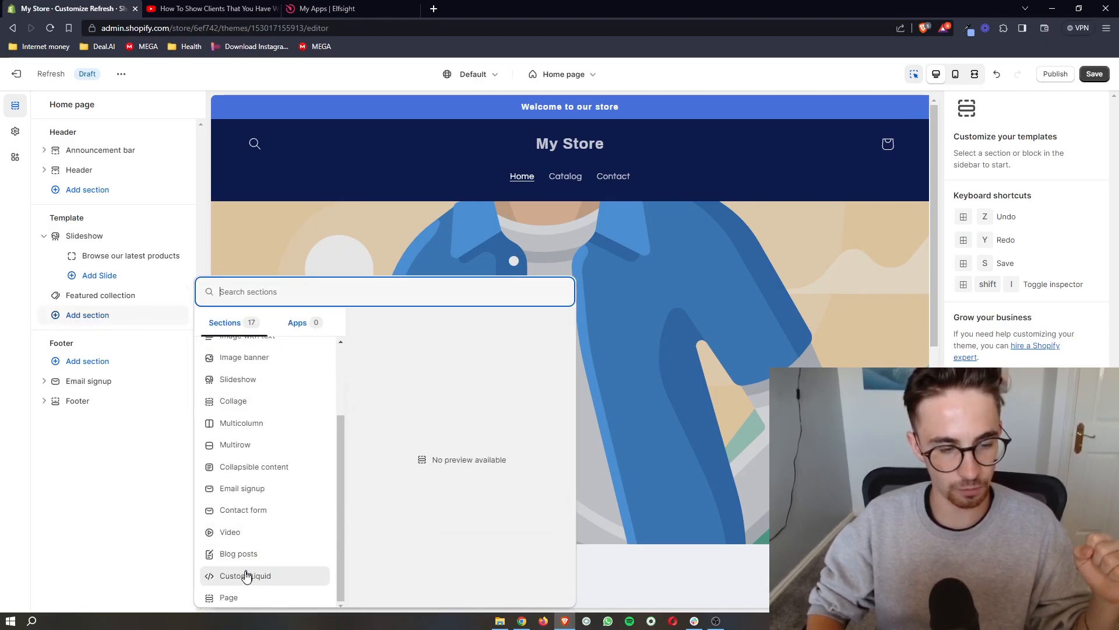
{"action": "left_click", "coordinate": [245, 575]}
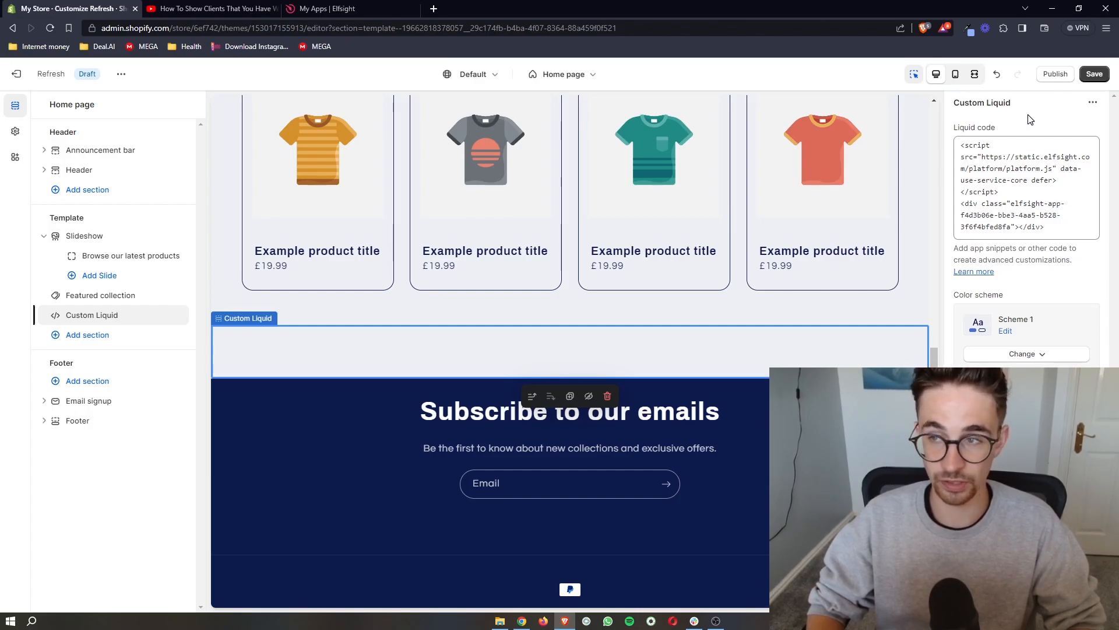
{"action": "left_click", "coordinate": [1093, 73]}
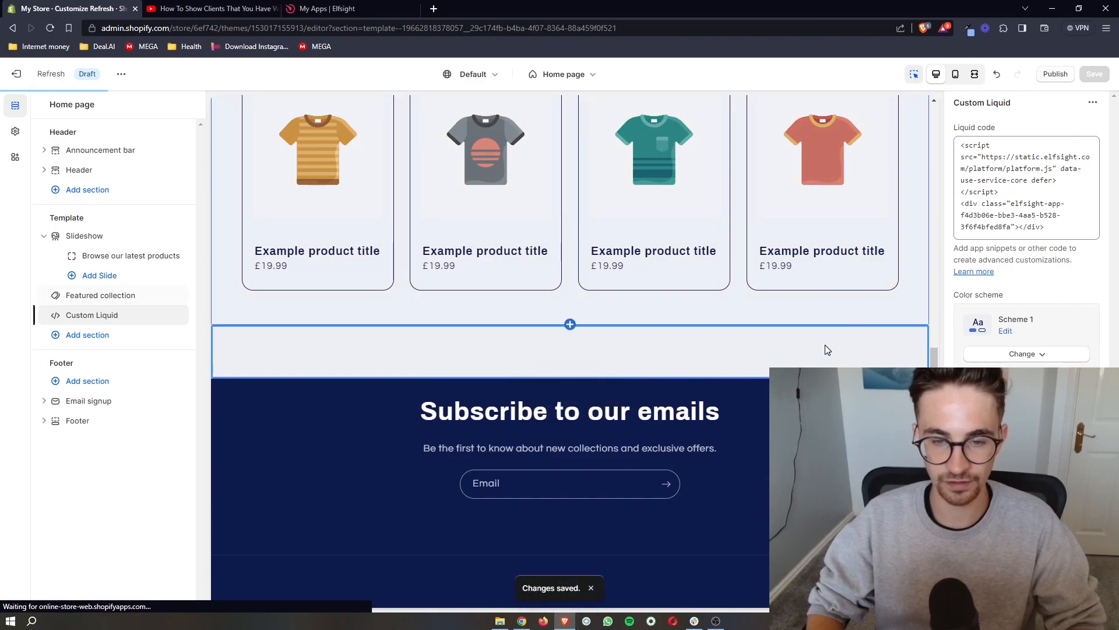